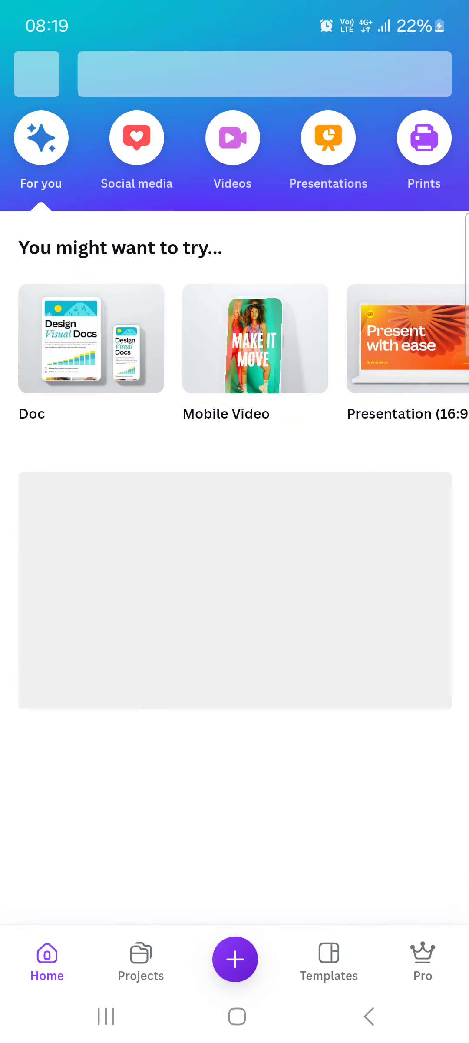
Reach the Teams page via the main menu and account Settings.
{"action": "scroll", "scroll_direction": "down", "scroll_amount": 3}
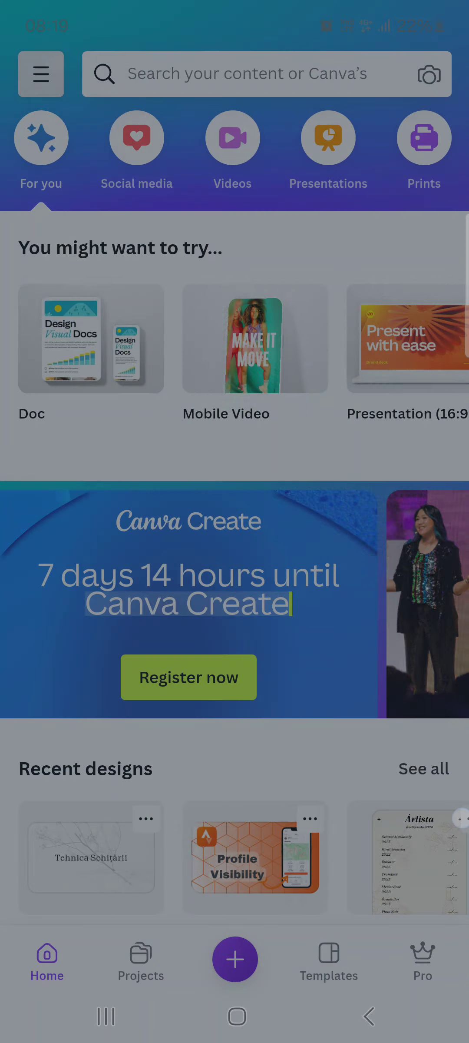
{"action": "left_click", "coordinate": [40, 74]}
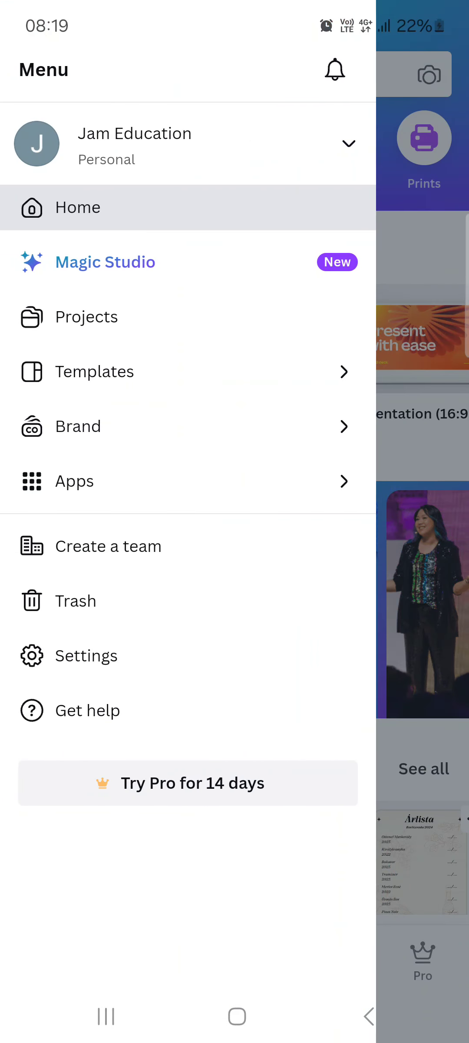
{"action": "left_click", "coordinate": [86, 656]}
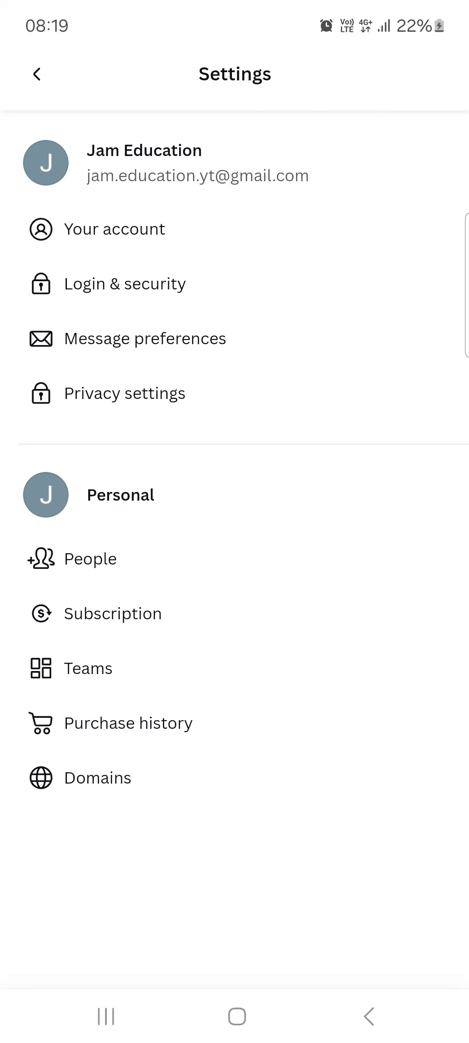
{"action": "left_click", "coordinate": [87, 668]}
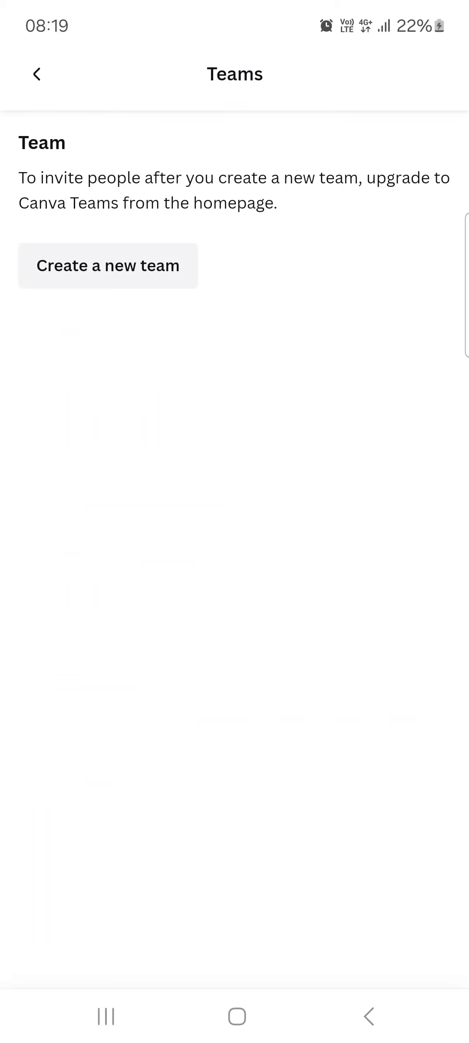
Start a new team, name it 'Team 1' and confirm its creation.
{"action": "left_click", "coordinate": [108, 265]}
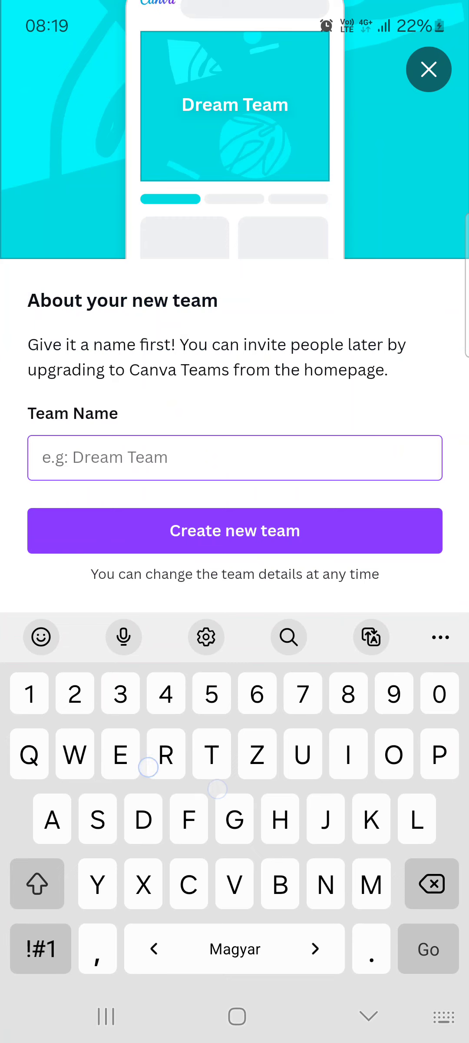
{"action": "type", "text": "Tram 2"}
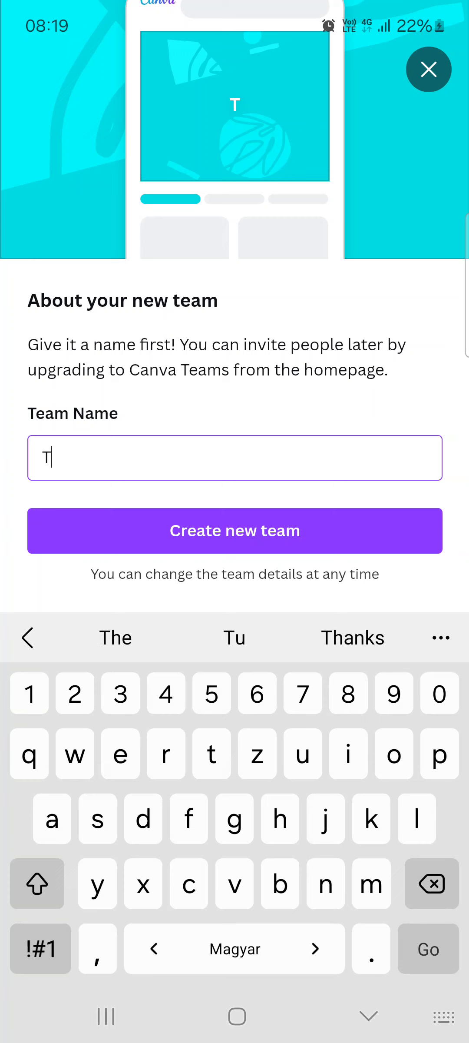
{"action": "type", "text": "eam 1"}
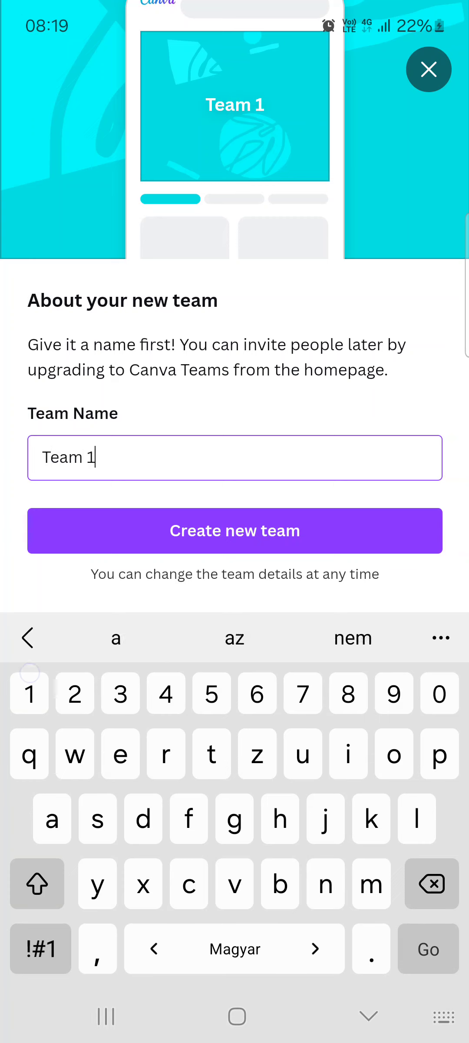
{"action": "left_click", "coordinate": [235, 530]}
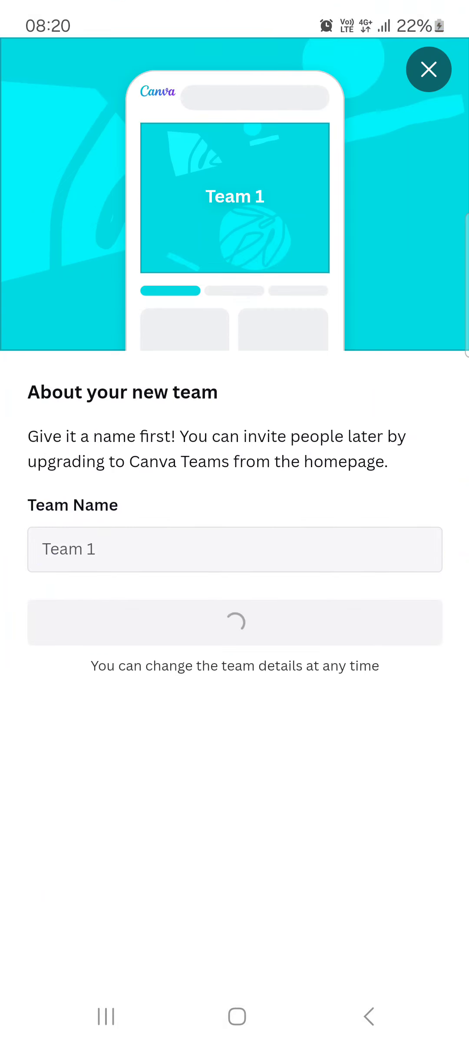
Return home and show the menu with Team 1 as the active account.
{"action": "left_click", "coordinate": [429, 69]}
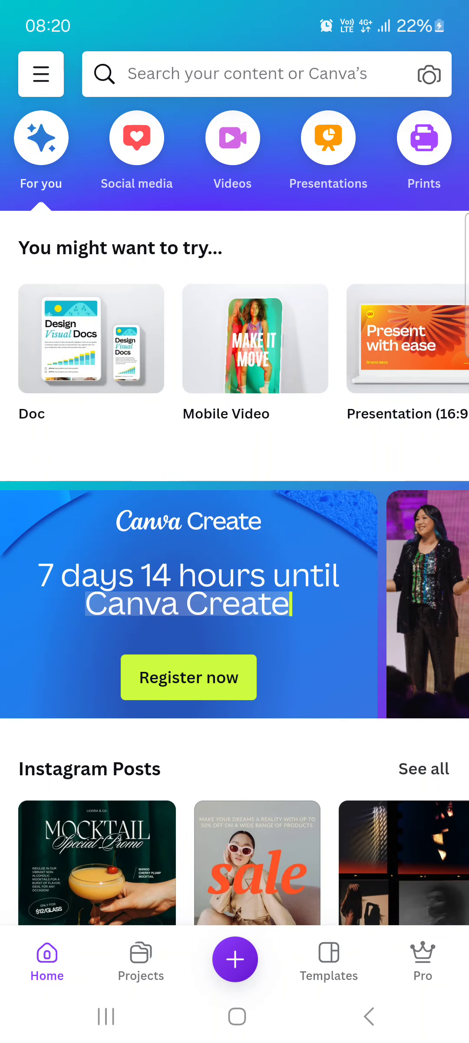
{"action": "left_click", "coordinate": [41, 74]}
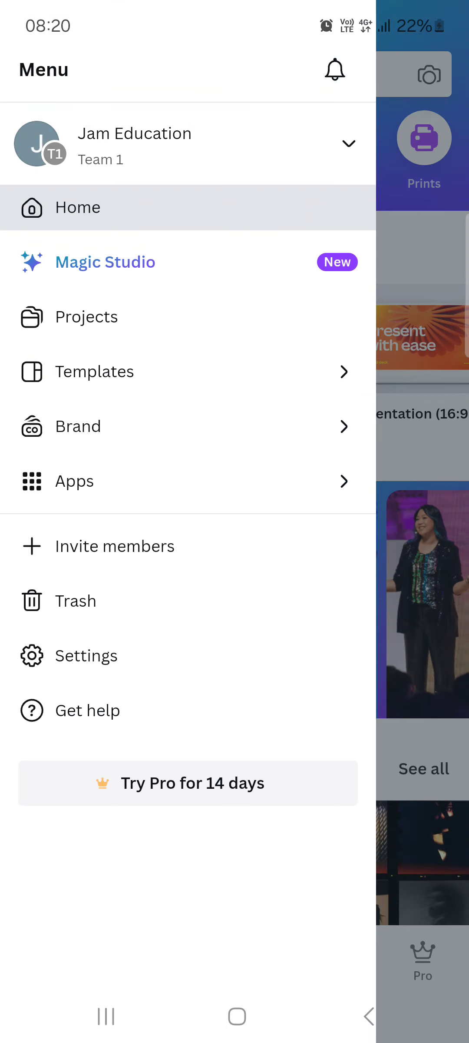